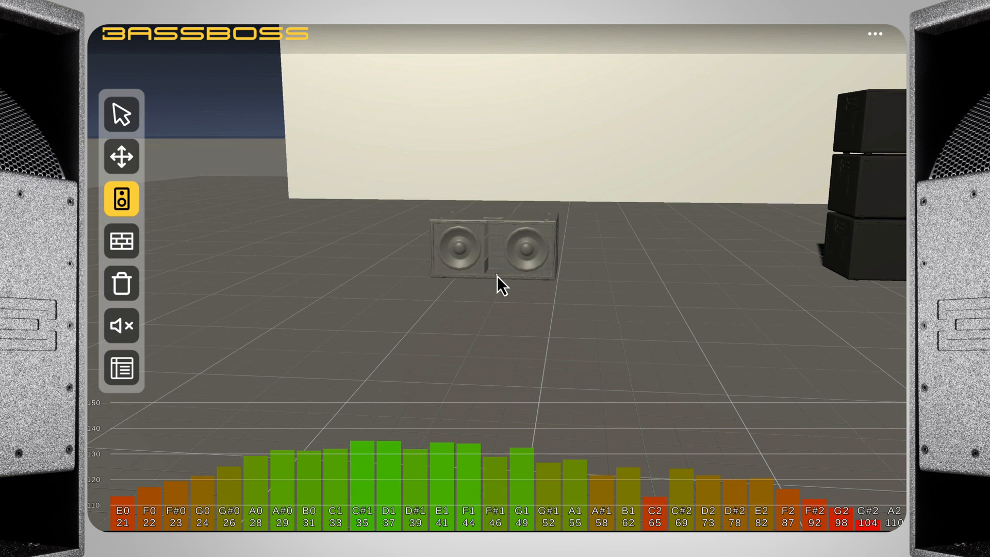
Click through the speaker placement and wall editing preview to reach the Room Wizard prompt
click(121, 116)
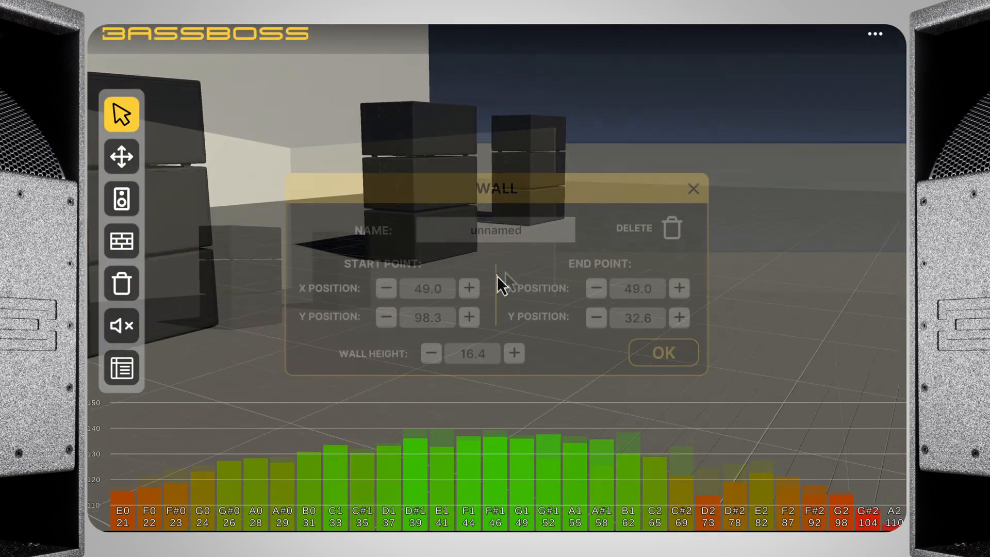
click(678, 288)
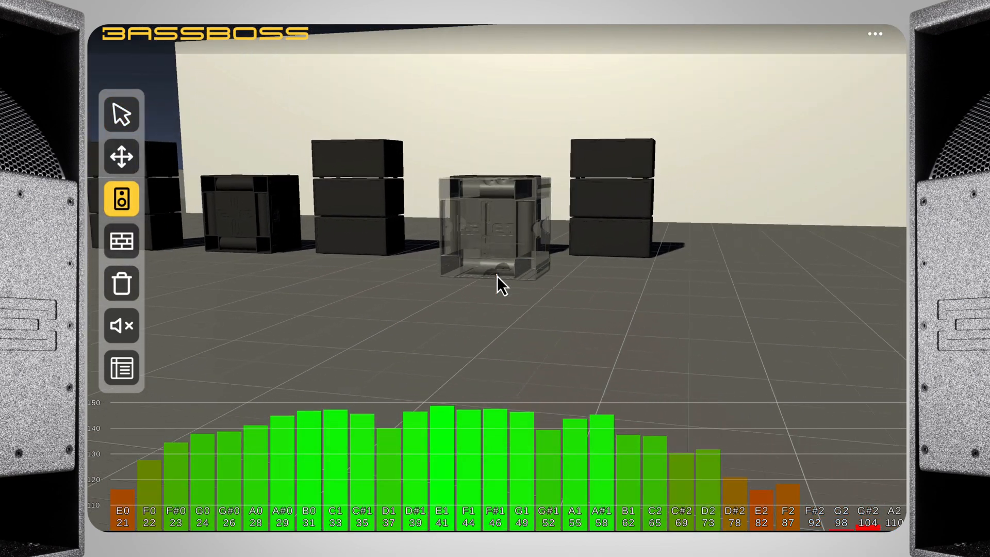
click(121, 116)
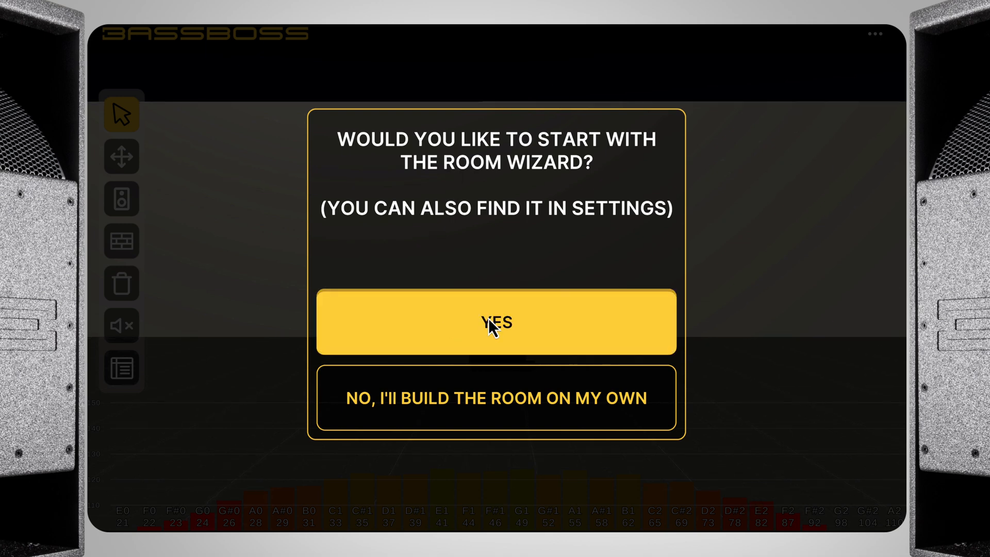
Start the Room Wizard, enlarge the room's width and depth, and lower the ceiling to 12.4 ft
click(497, 323)
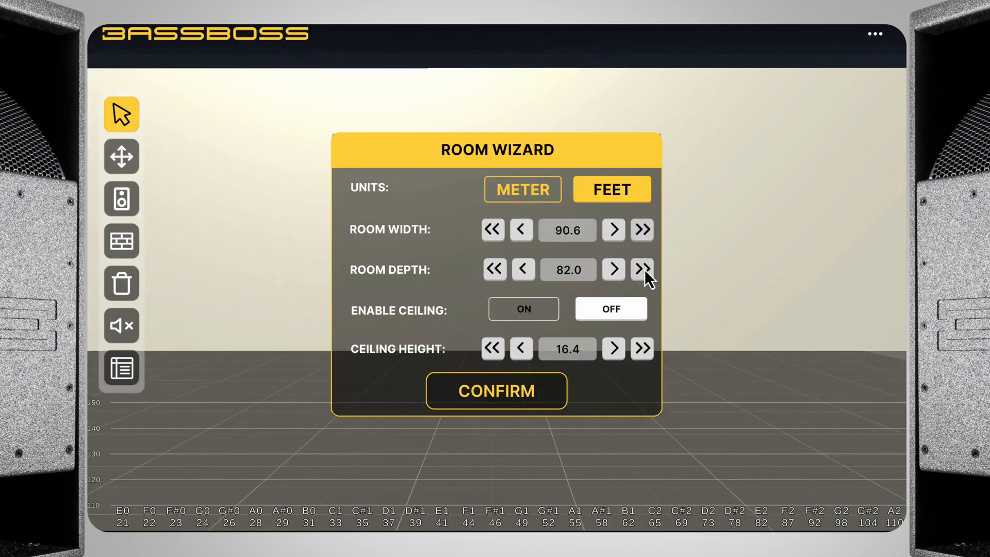
click(641, 269)
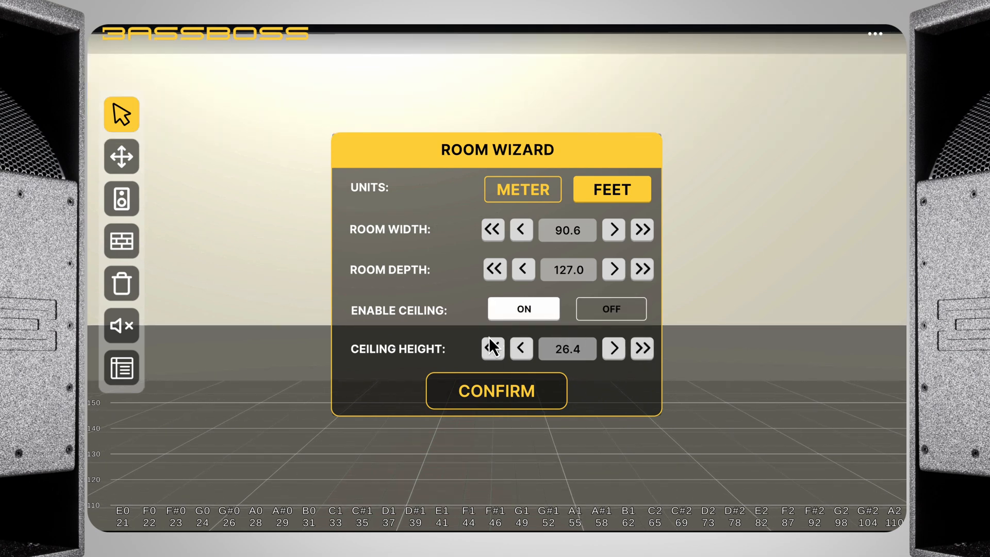
click(493, 348)
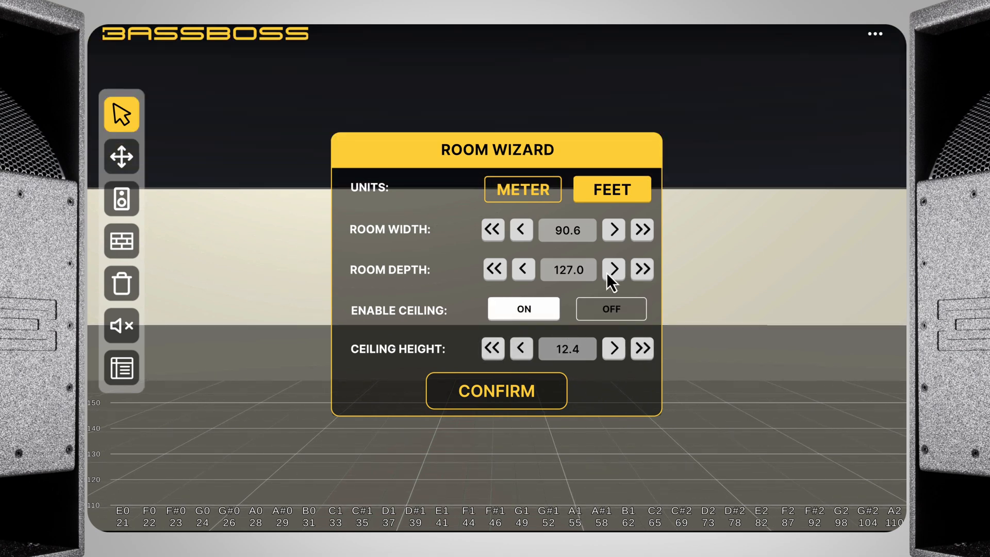
click(642, 269)
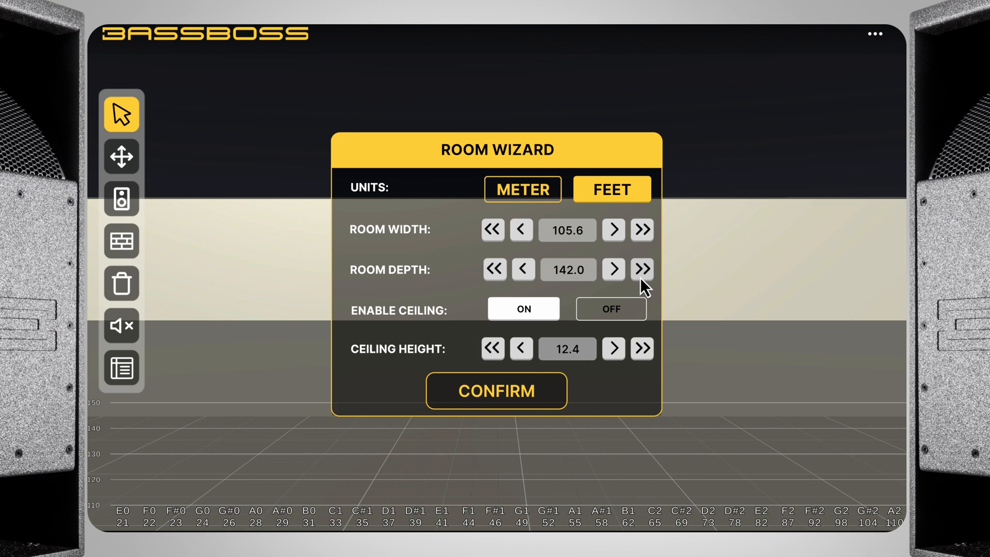
click(496, 390)
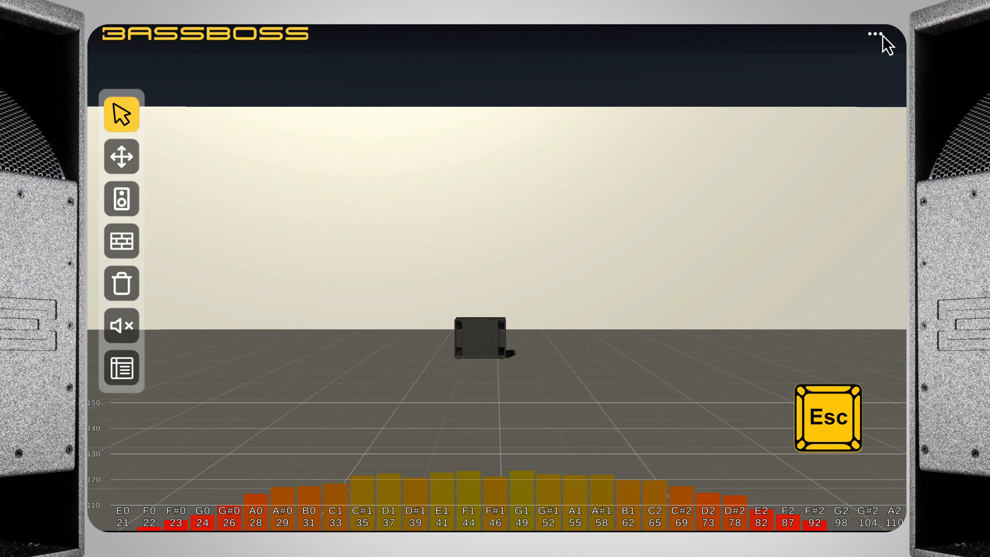
Use DELETE ALL > EVERYTHING from the ••• menu to remove all speakers and walls
click(873, 34)
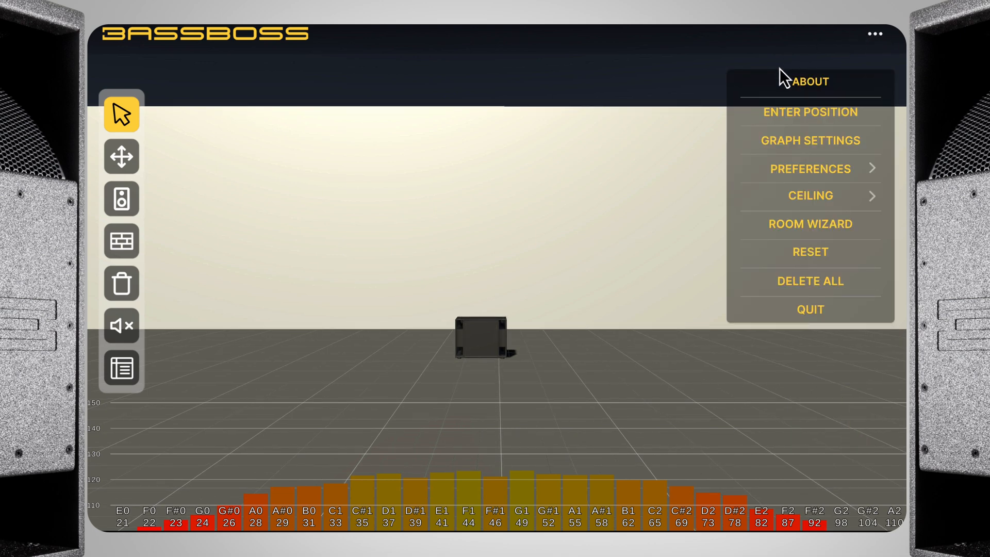
click(809, 281)
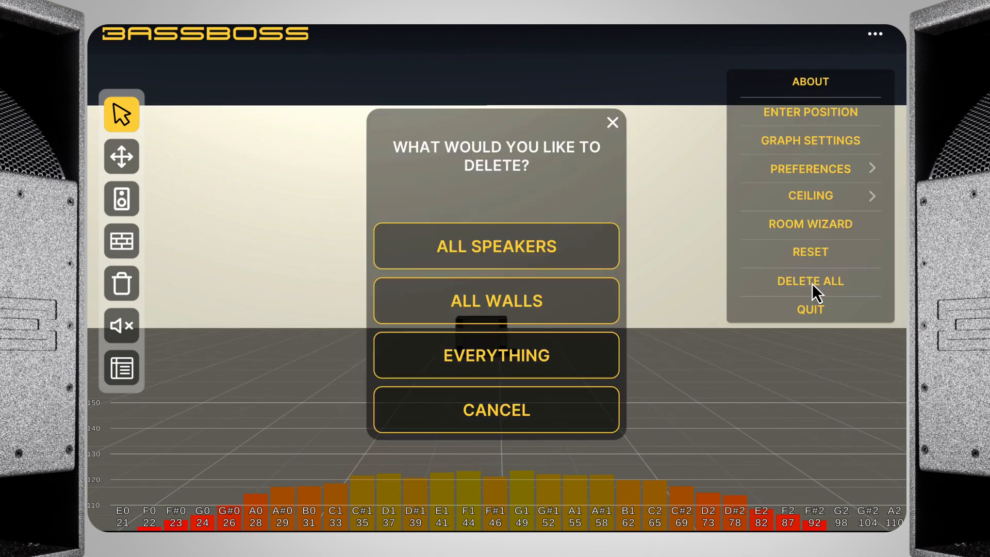
mouse_move(589, 364)
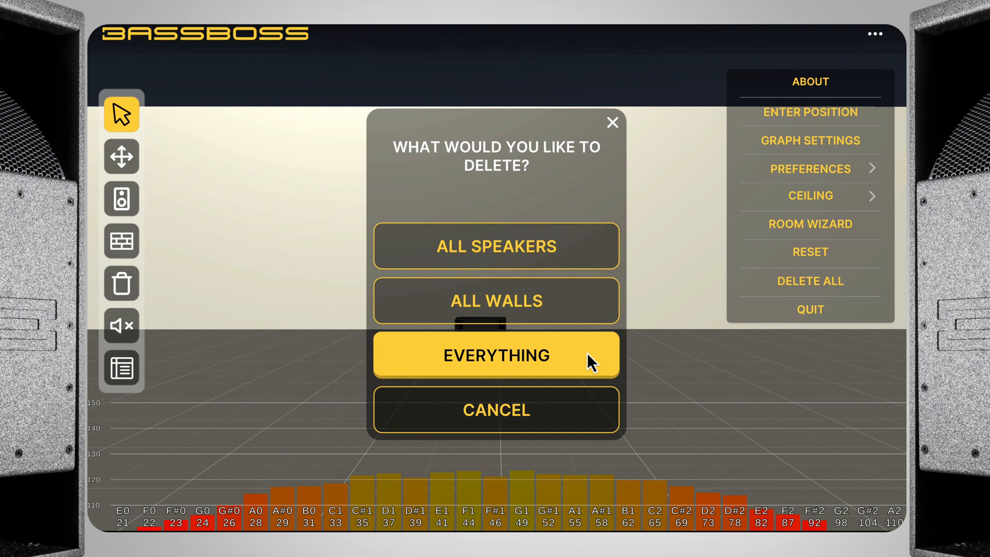
click(497, 355)
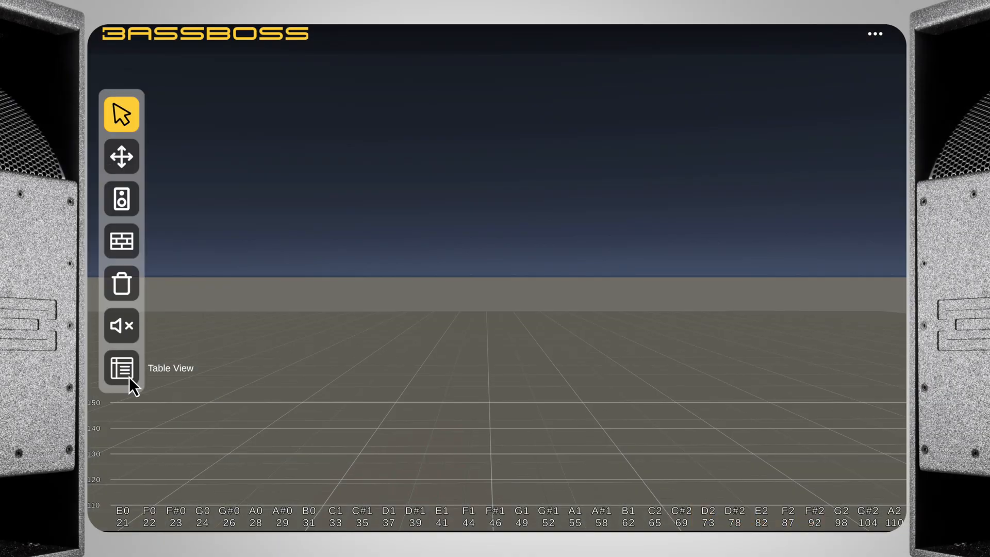
mouse_move(121, 200)
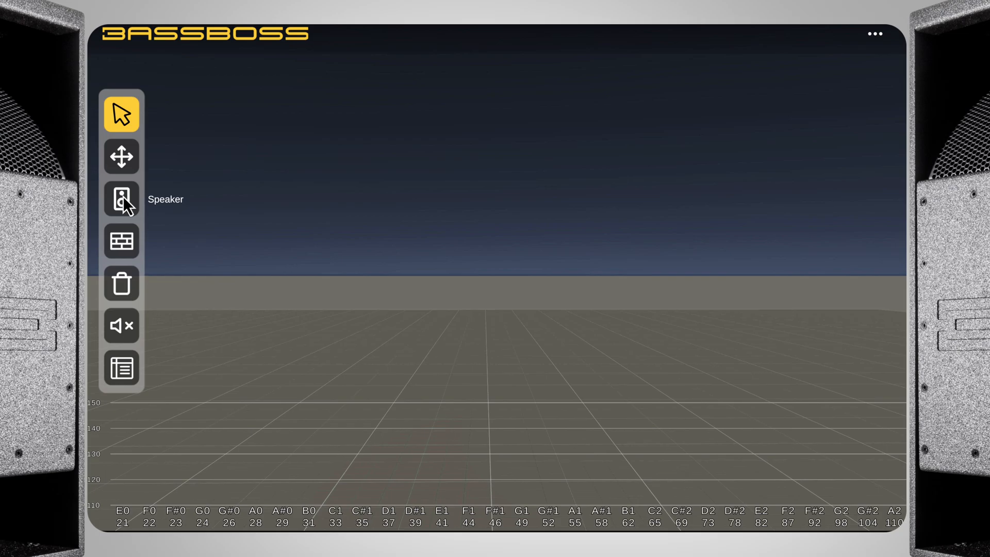
Build a VS21-MK3 subwoofer onto the floor grid with the Speaker tool
click(121, 199)
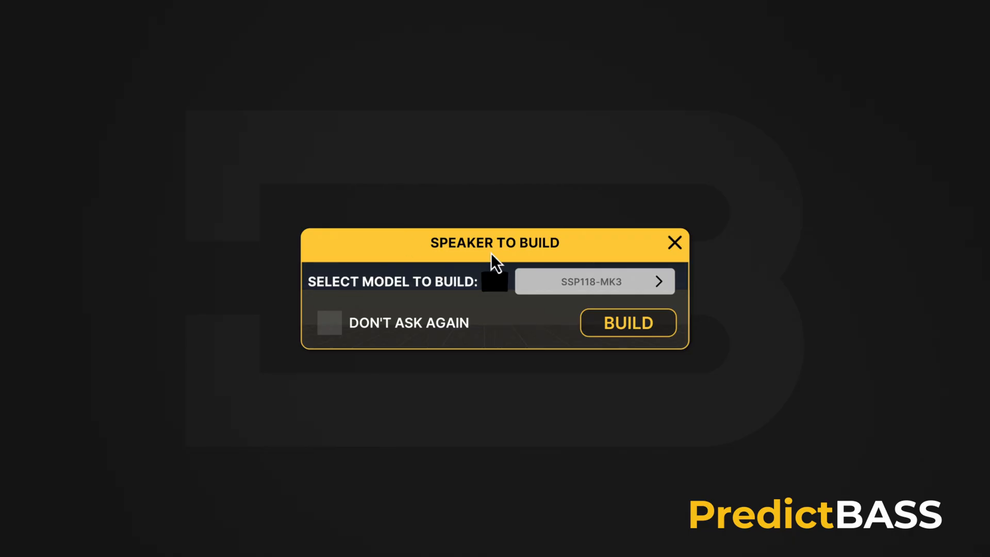
click(594, 281)
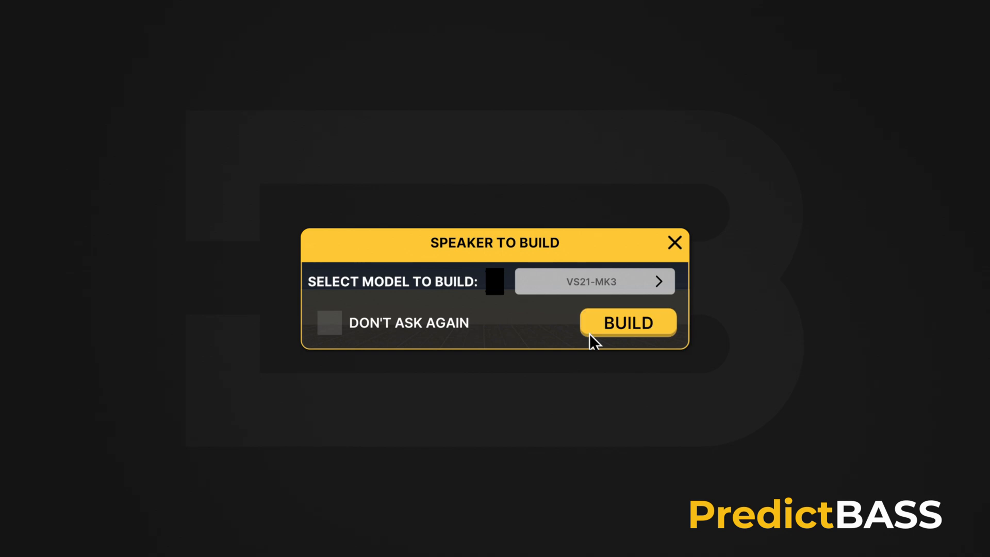
click(628, 323)
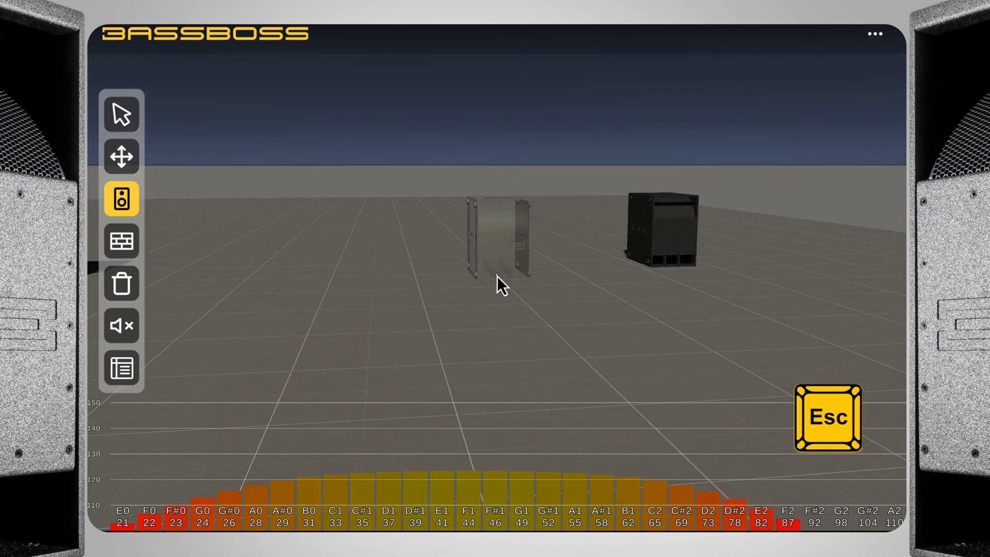
Place a second subwoofer on the floor, well apart from the first
click(121, 115)
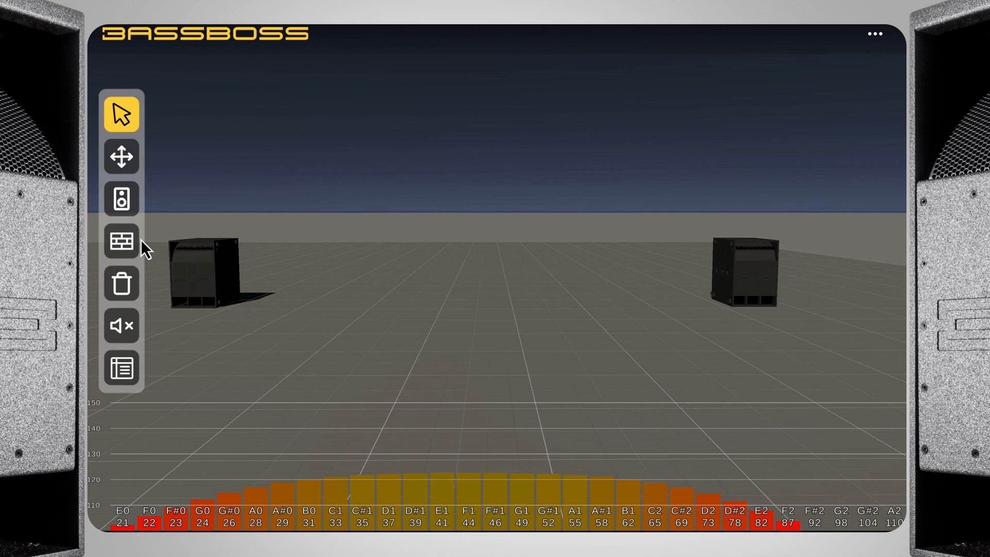
Draw a rear wall behind the two subwoofers with the Wall tool
click(121, 241)
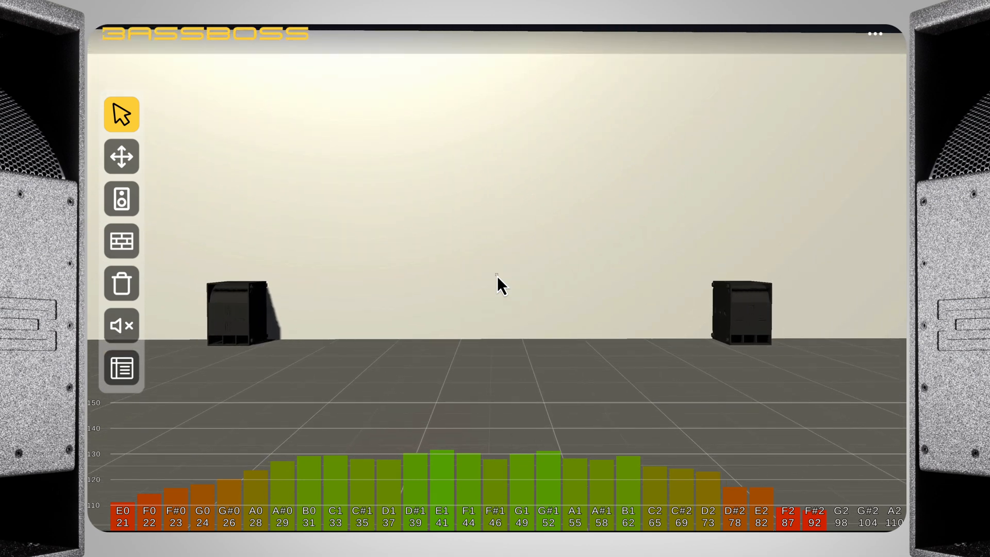
Edit the wall's start and end X/Y positions so it angles behind the subwoofers
click(121, 241)
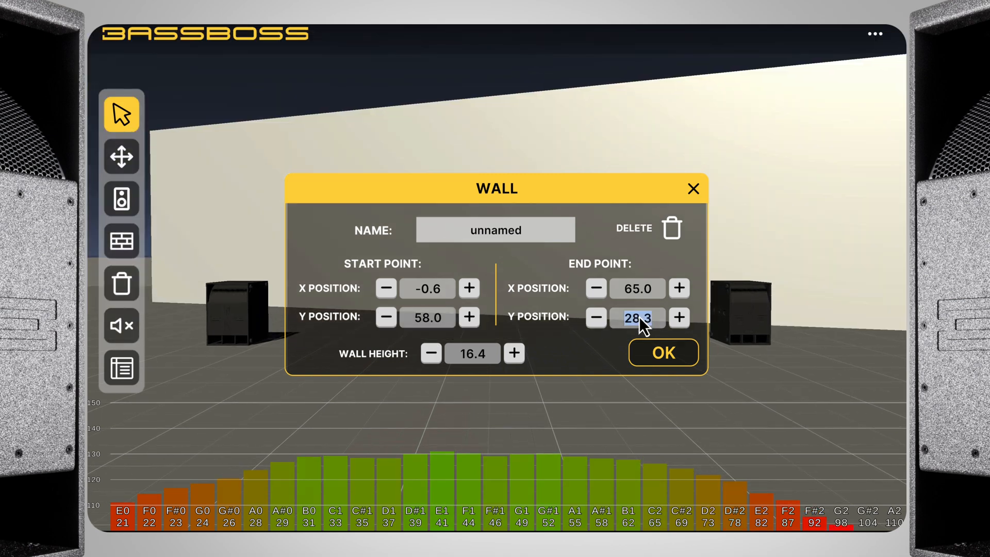
click(663, 352)
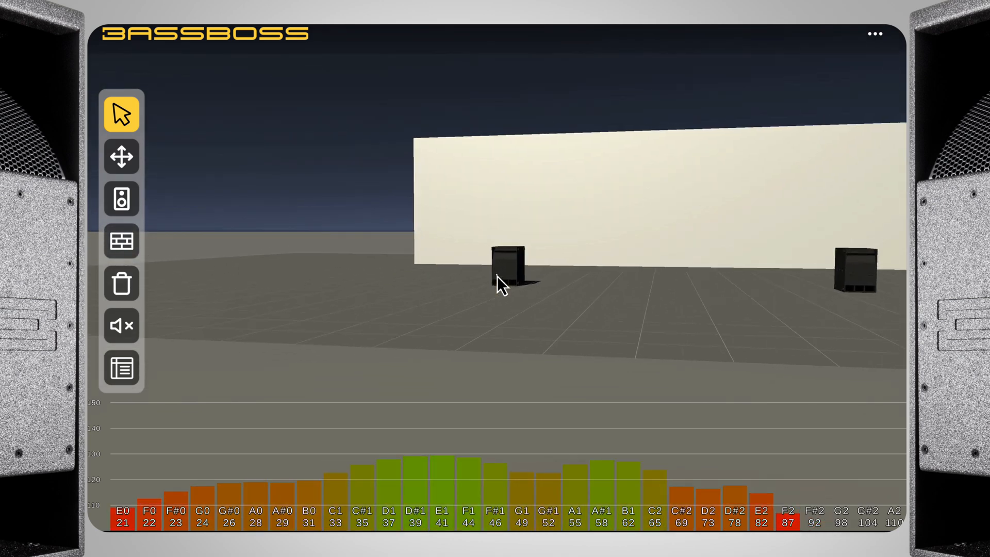
Make the left subwoofer a Kraken-MK3 raised to height 13.0 with 11.0 delay
click(504, 270)
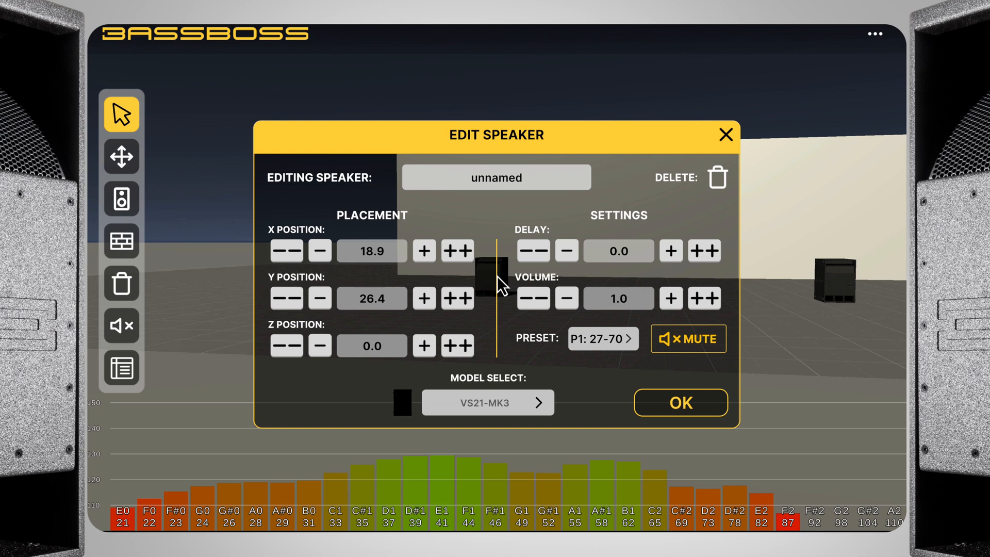
click(457, 251)
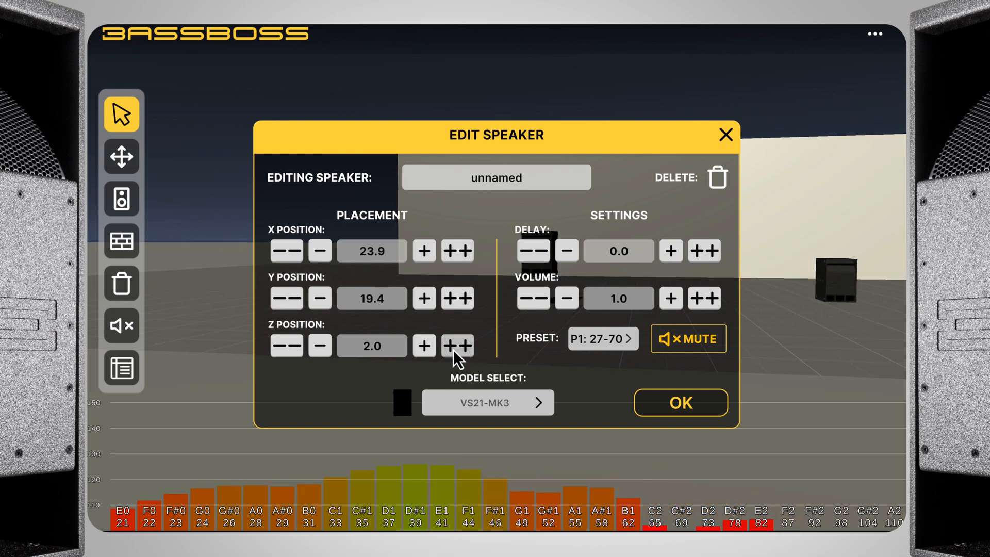
click(457, 345)
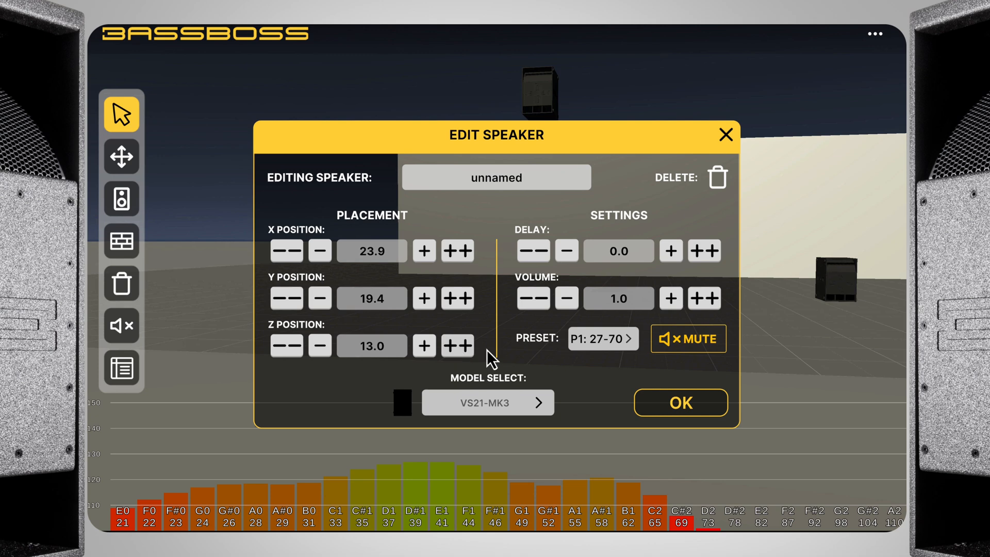
click(703, 250)
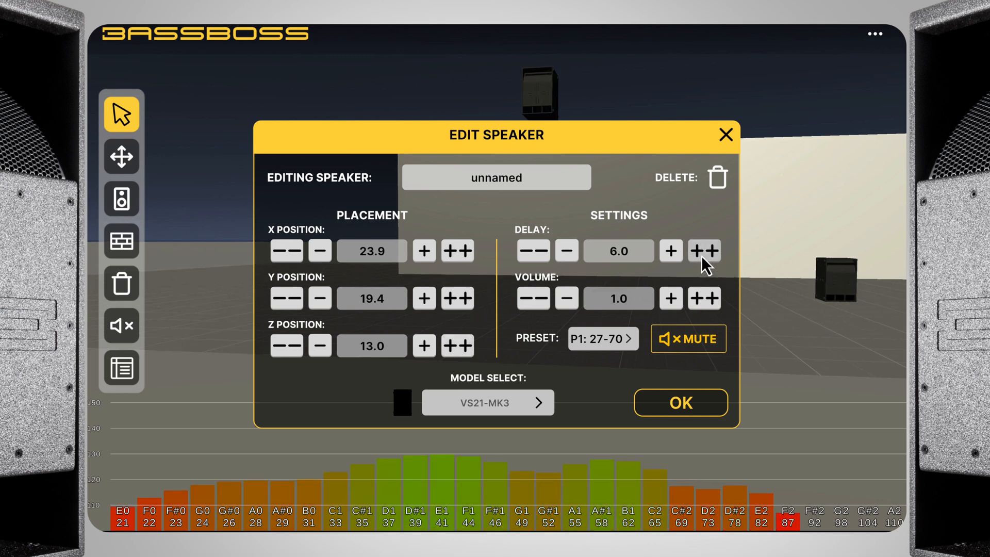
click(602, 338)
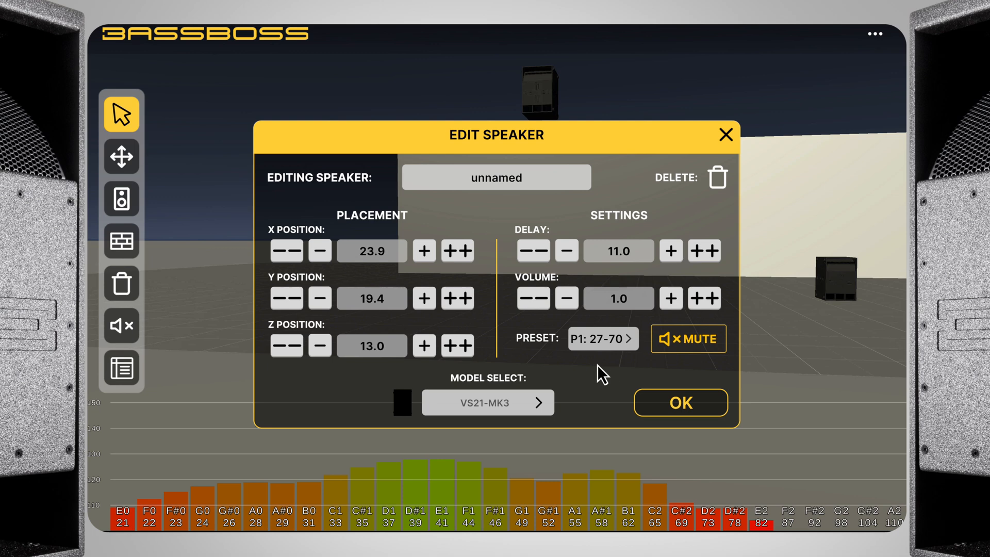
click(488, 402)
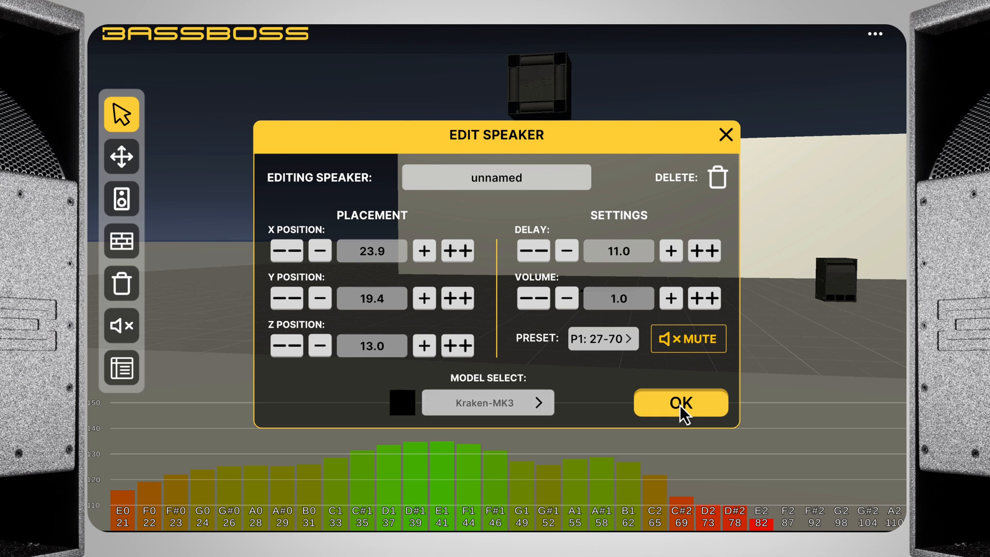
click(681, 403)
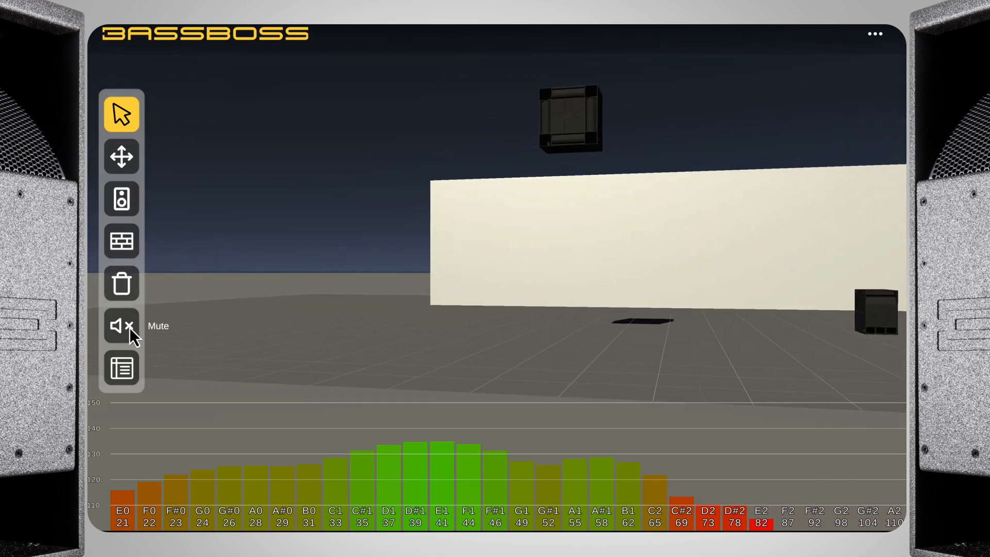
Mute the floor subwoofer and bring up the table of speakers and walls
click(121, 325)
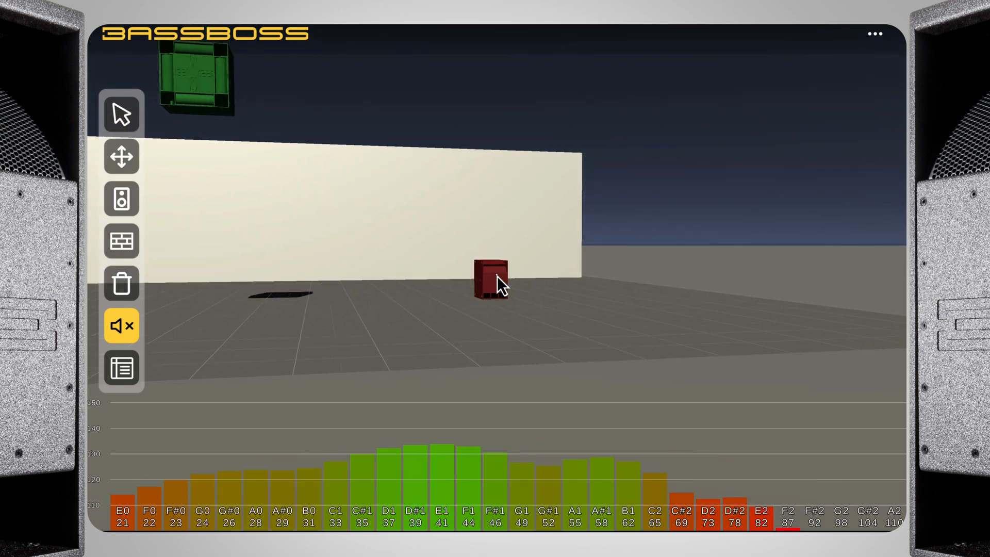
click(121, 326)
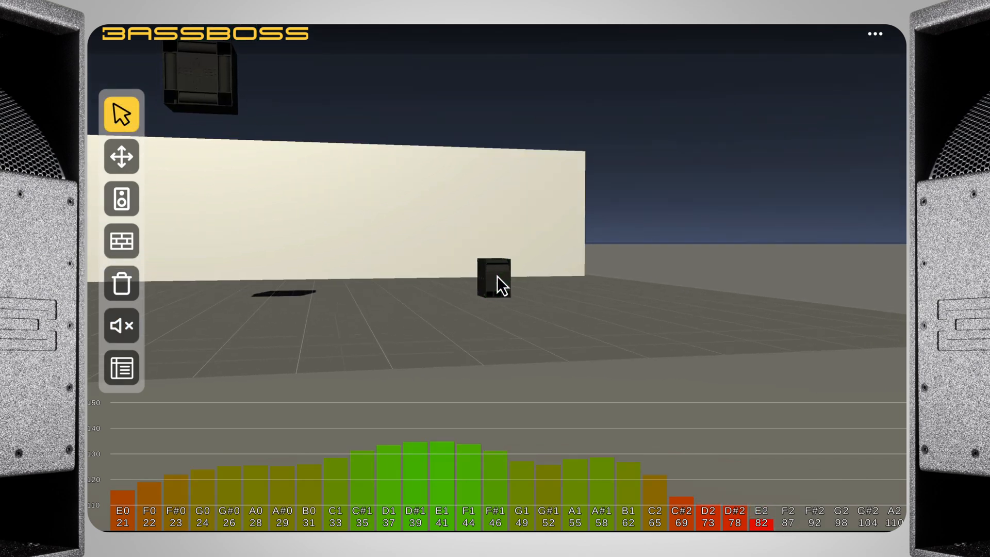
click(121, 369)
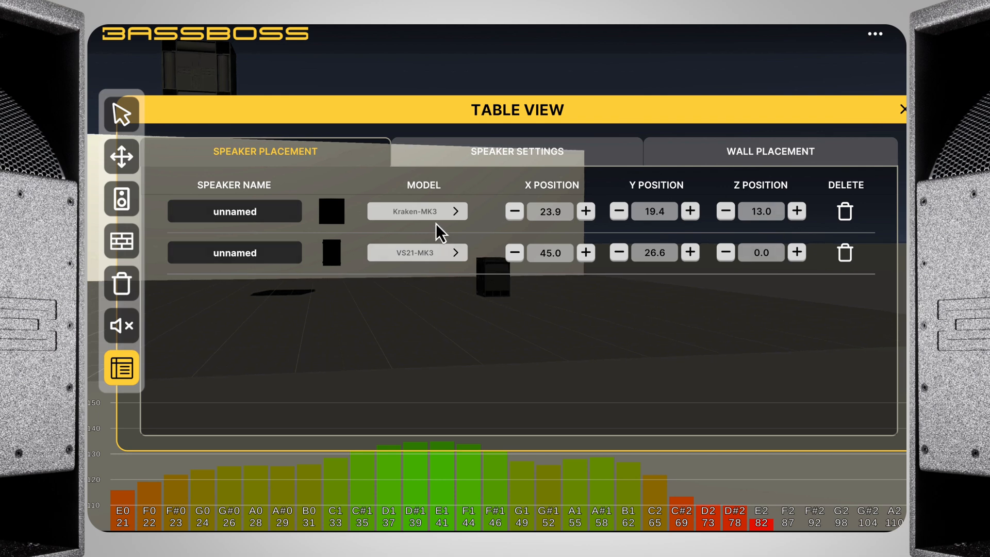
Switch the raised speaker to BB15-MK3 and set wall end X -5.6, start Y 69.0
click(417, 212)
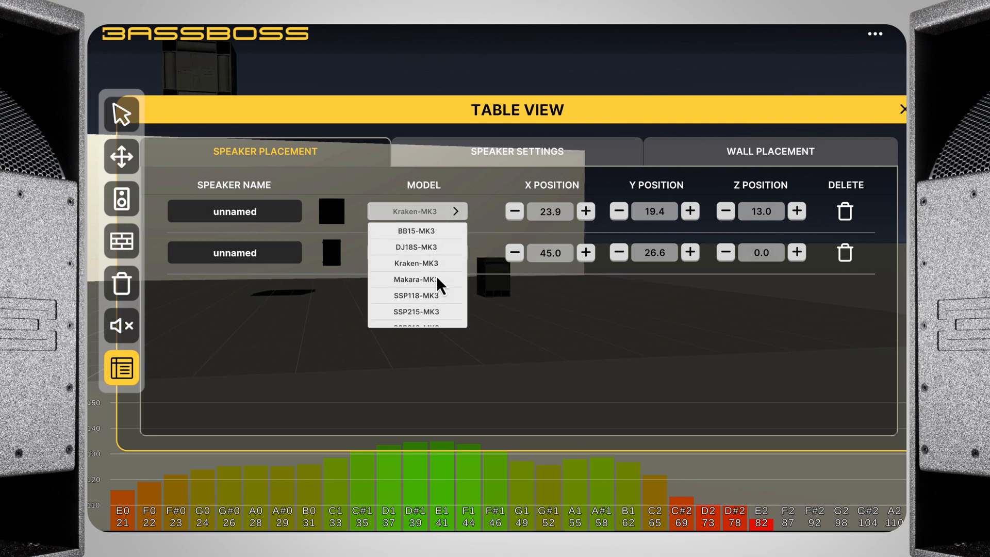
click(517, 151)
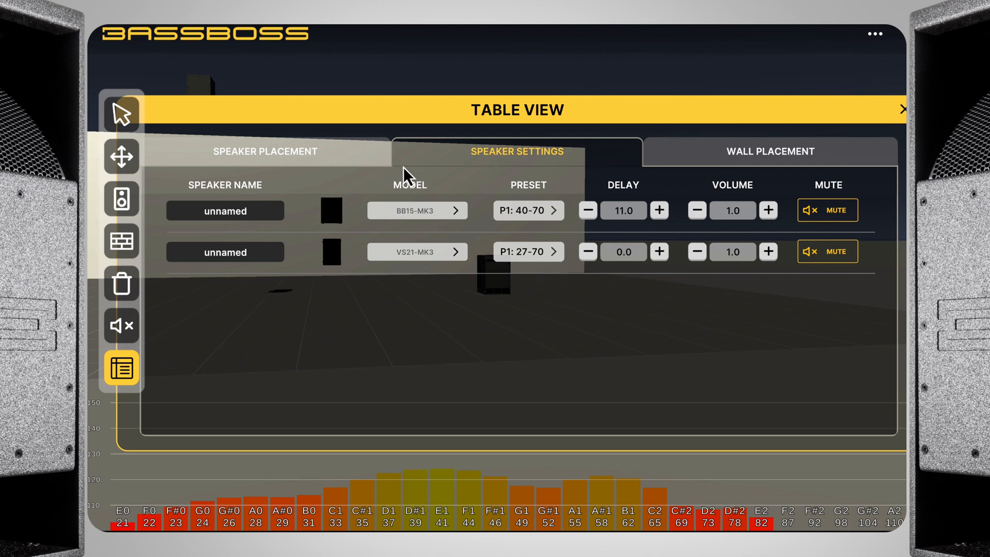
click(769, 151)
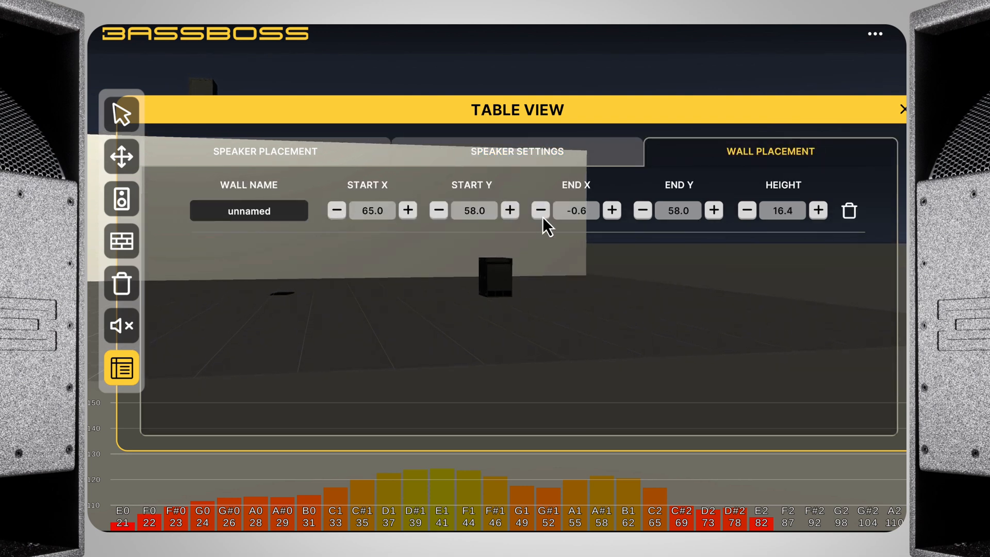
click(540, 210)
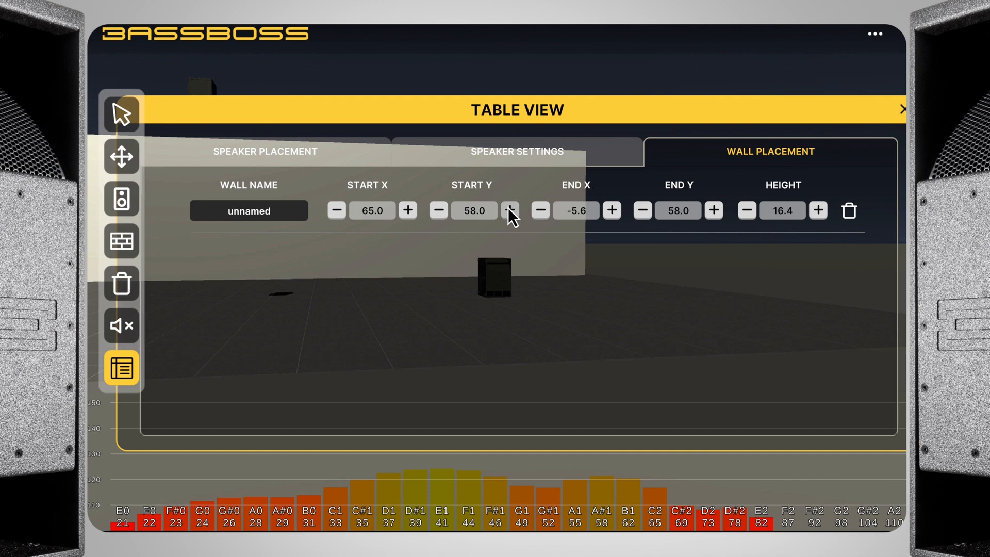
click(509, 210)
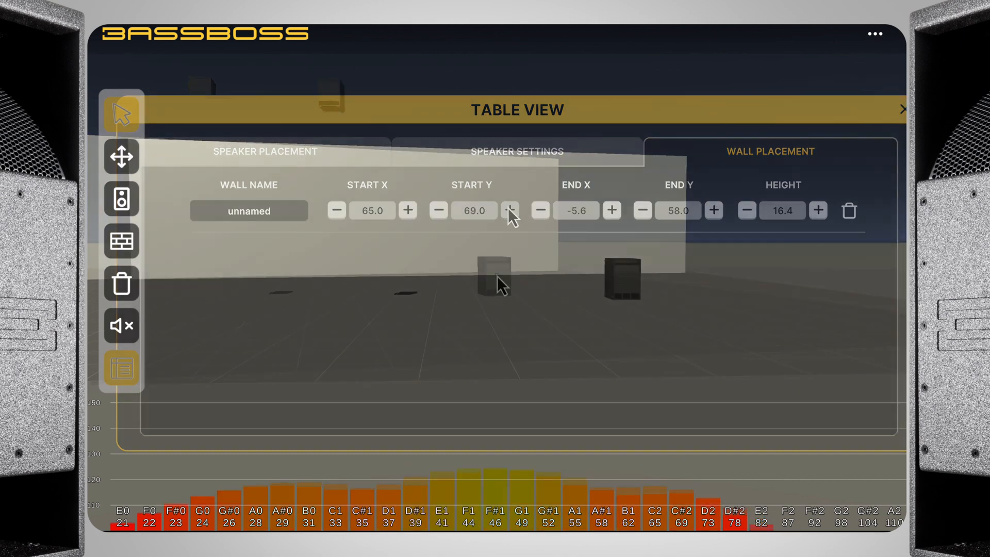
click(901, 108)
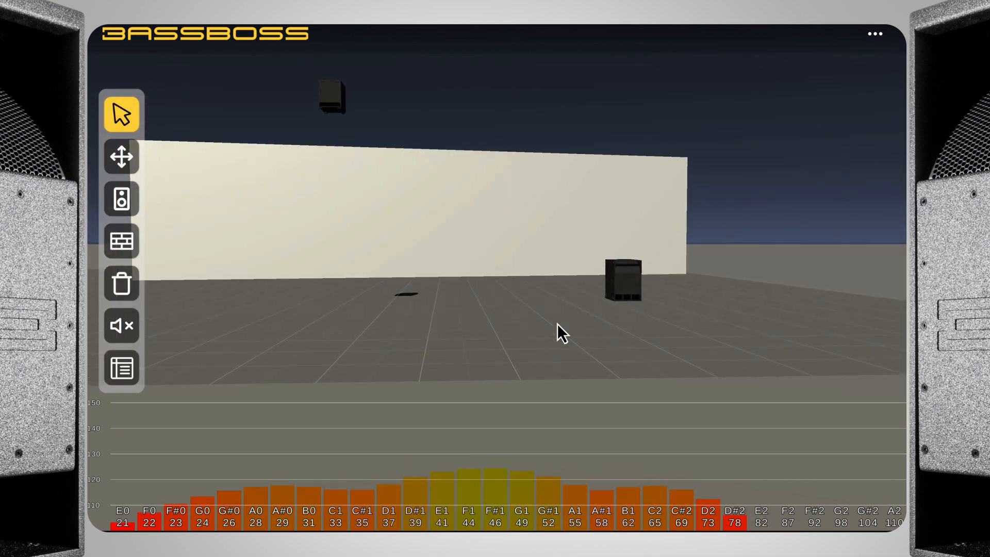
Move the listening position using Enter Position from the ⋯ menu
click(873, 32)
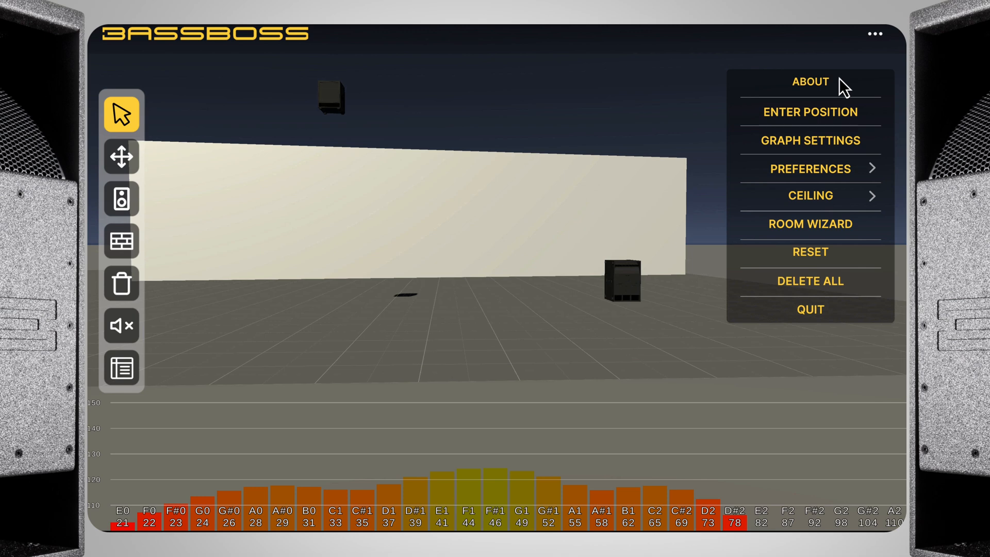
click(810, 112)
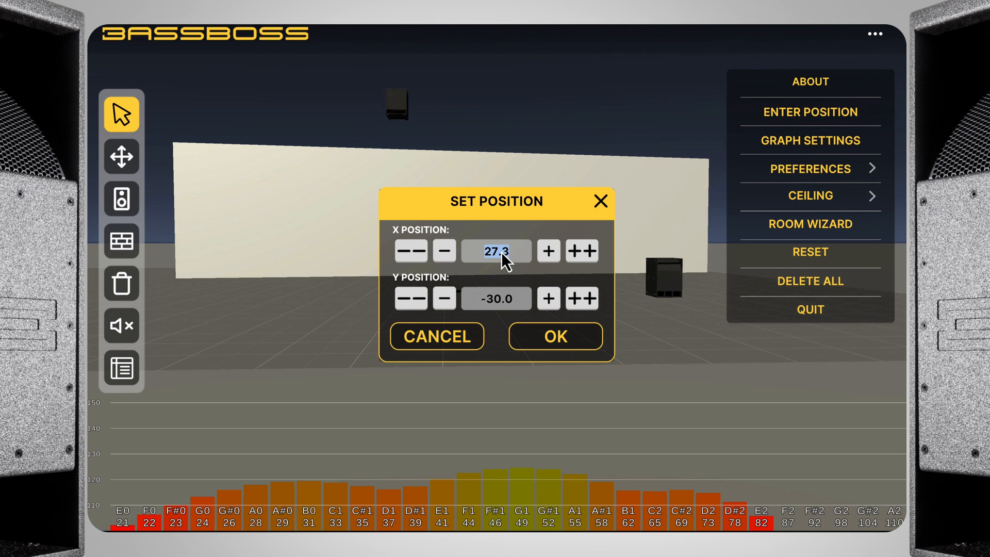
click(810, 141)
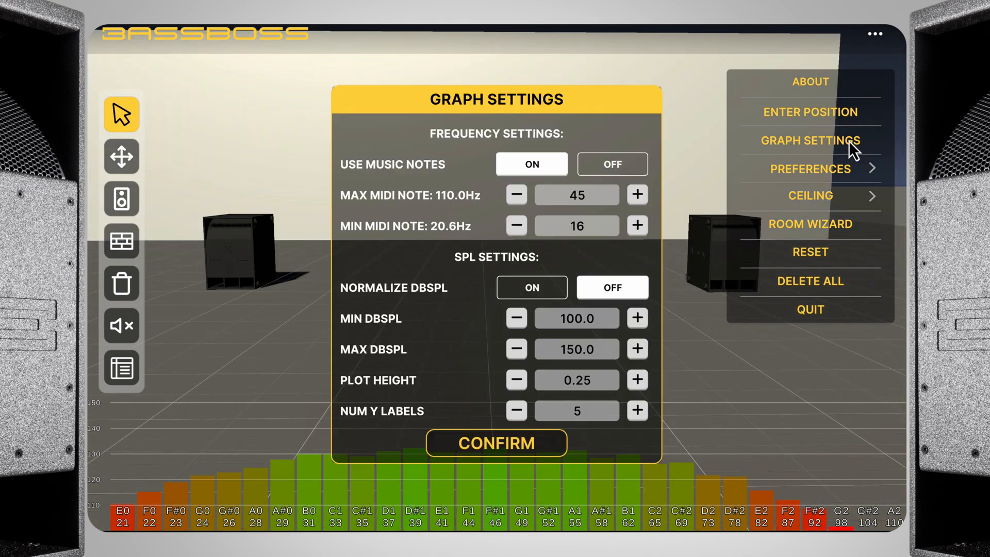
mouse_move(581, 187)
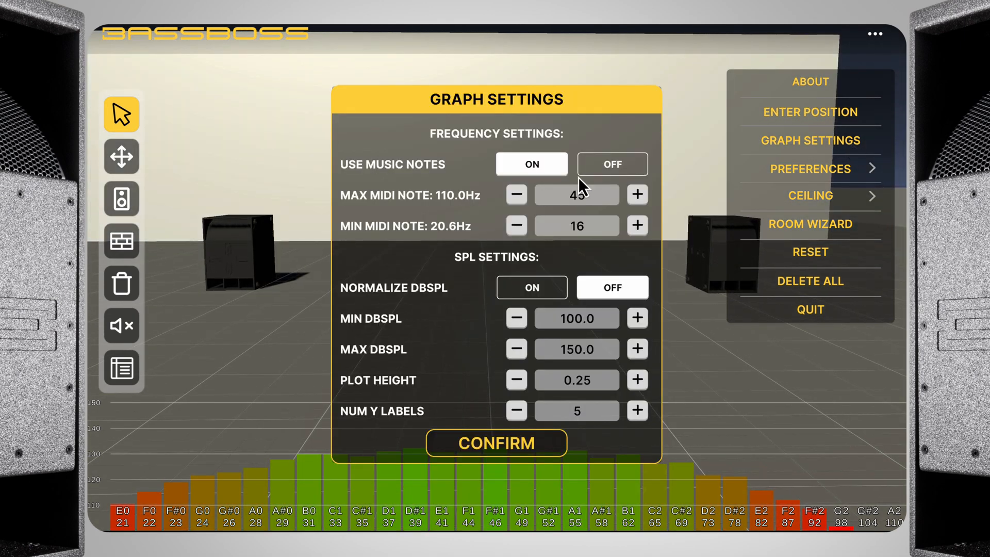
Plot 30–100 Hz frequencies instead of music notes, with normalized dB SPL levels
click(612, 164)
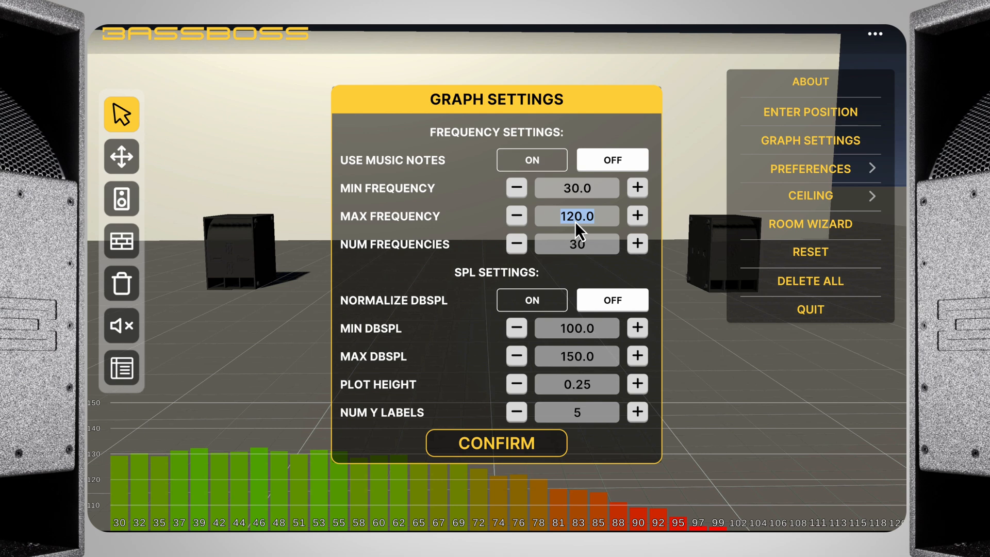
click(516, 216)
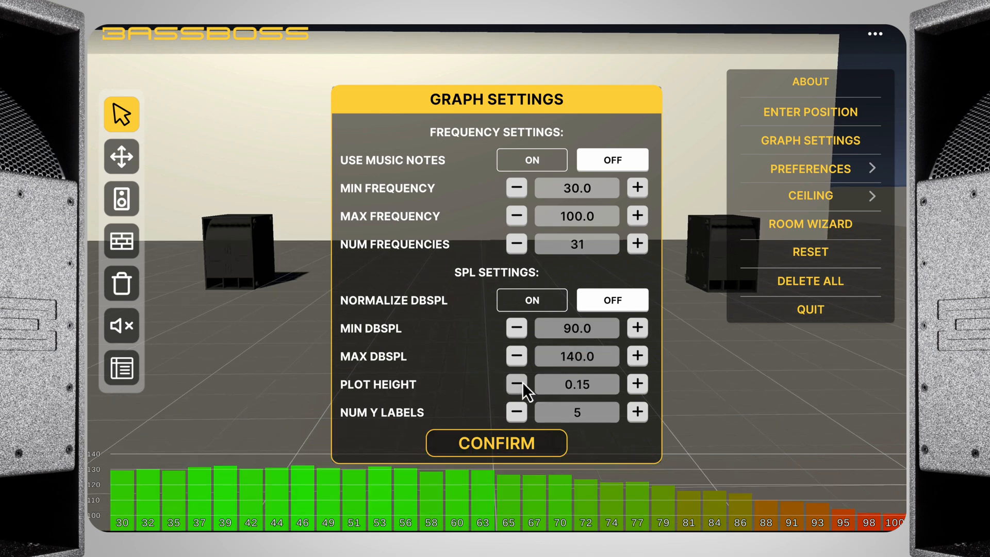
click(637, 384)
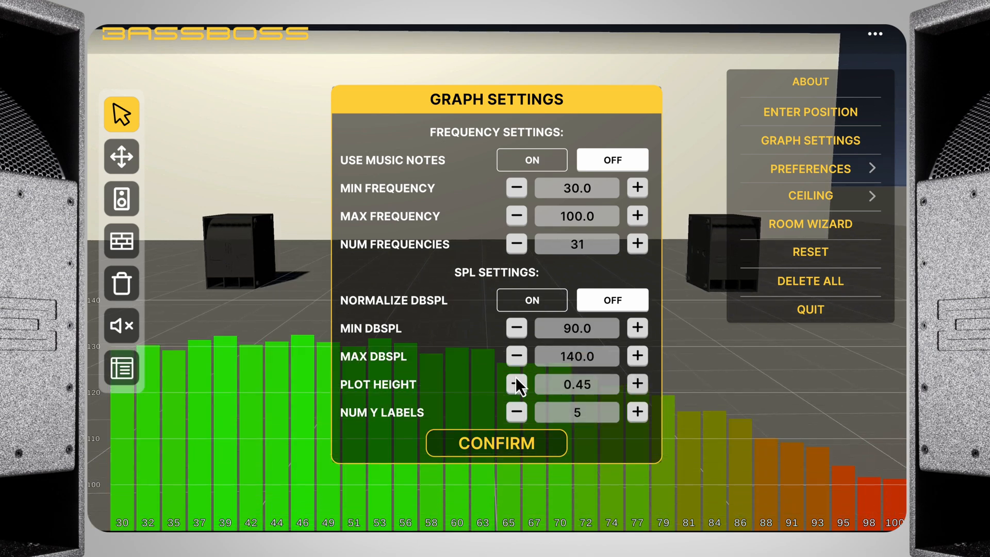
click(531, 300)
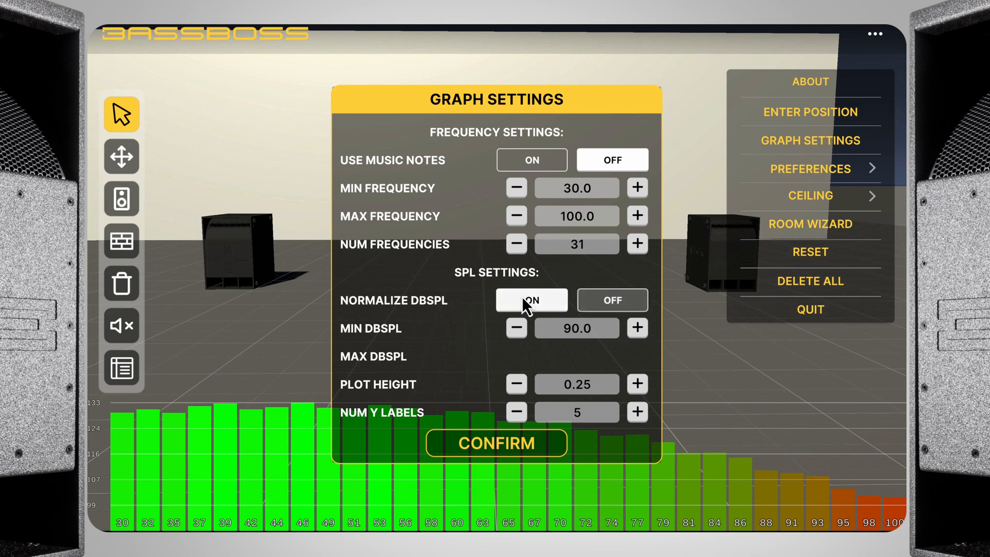
click(496, 443)
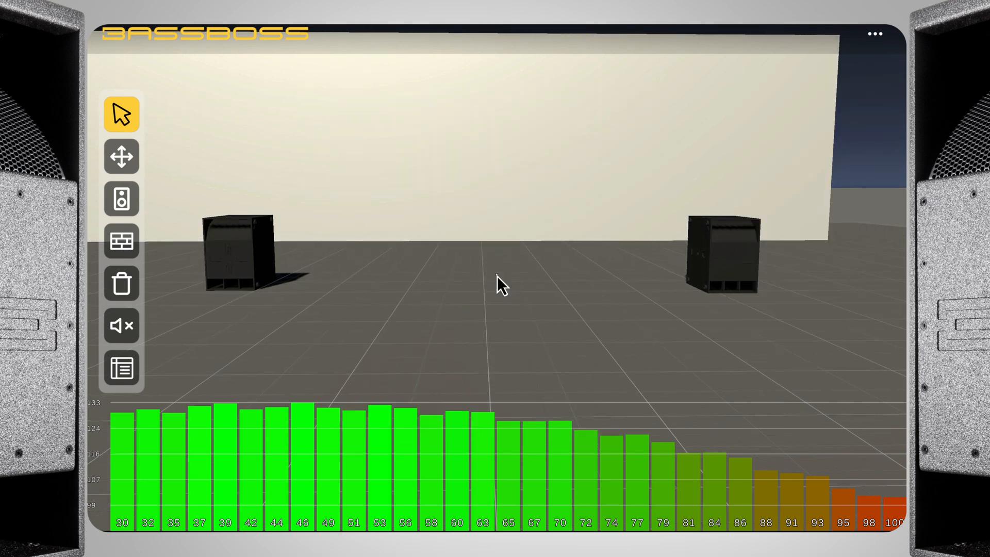